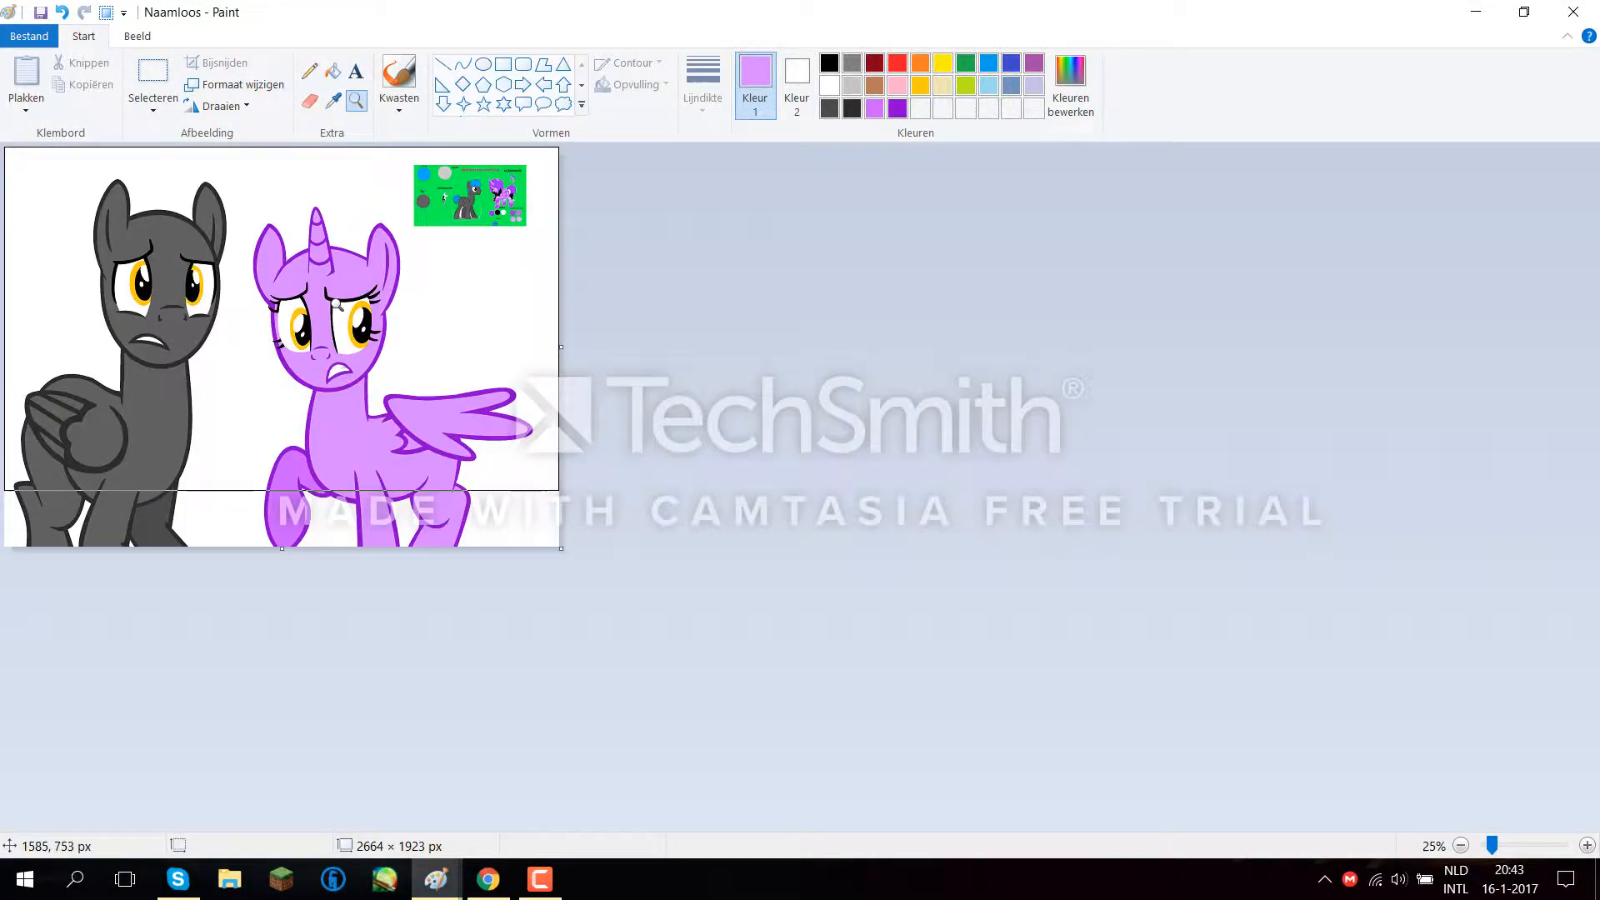
# Draw a green lightning bolt and a yellow circle outline as a cutie mark.
pyautogui.rightClick(1214, 357)
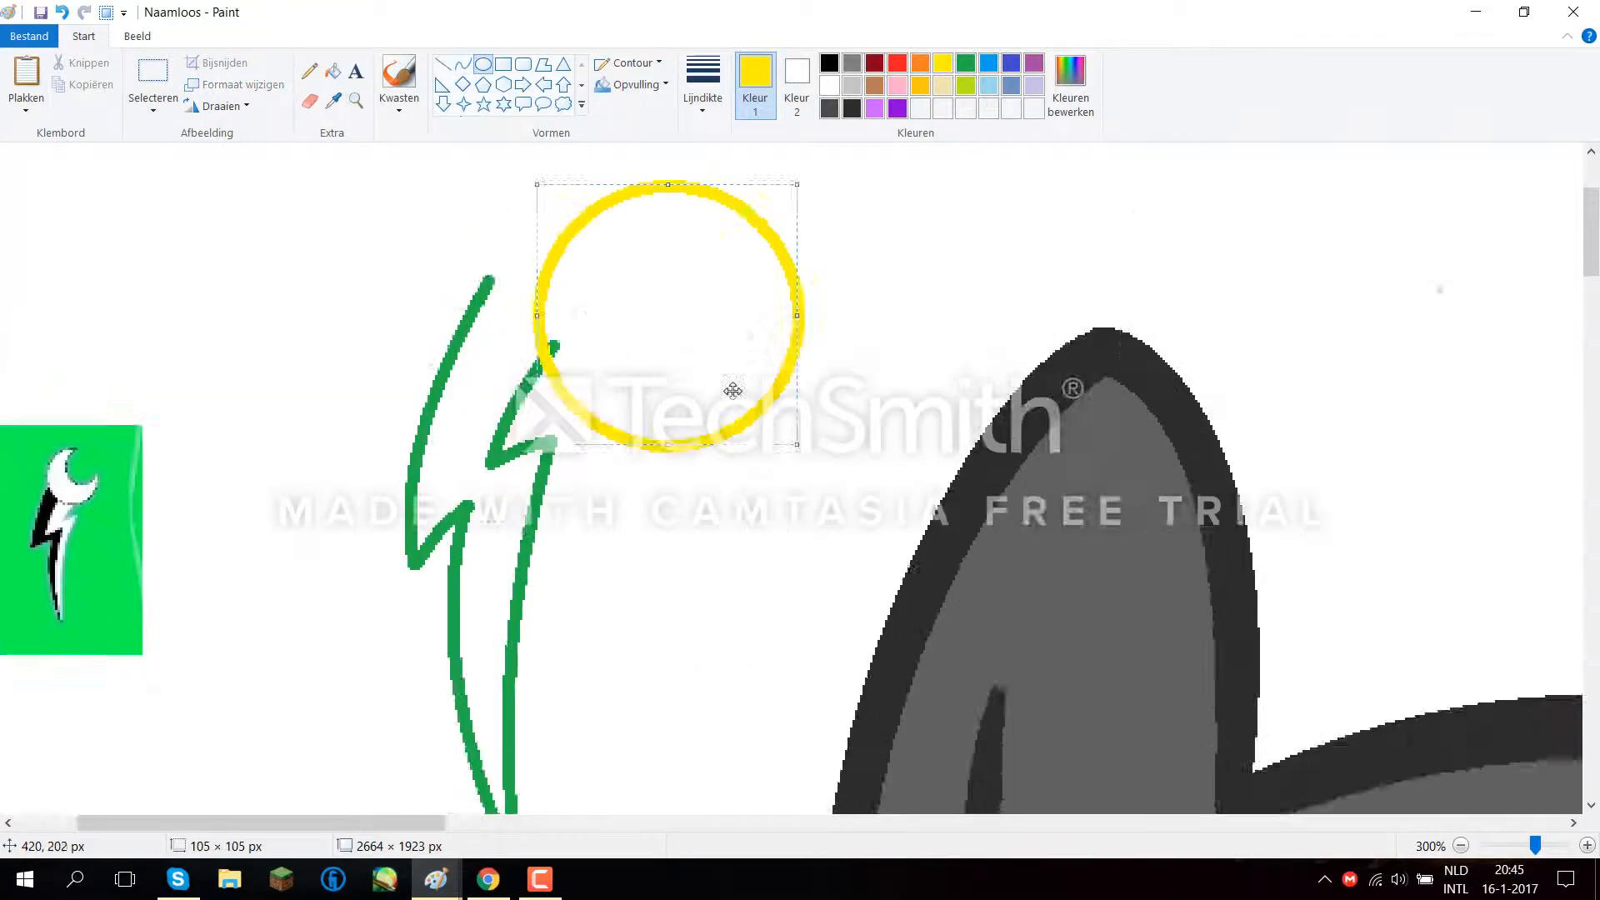
# Define a light-purple custom colour and airbrush soft shading over the alicorn's body.
pyautogui.click(1070, 85)
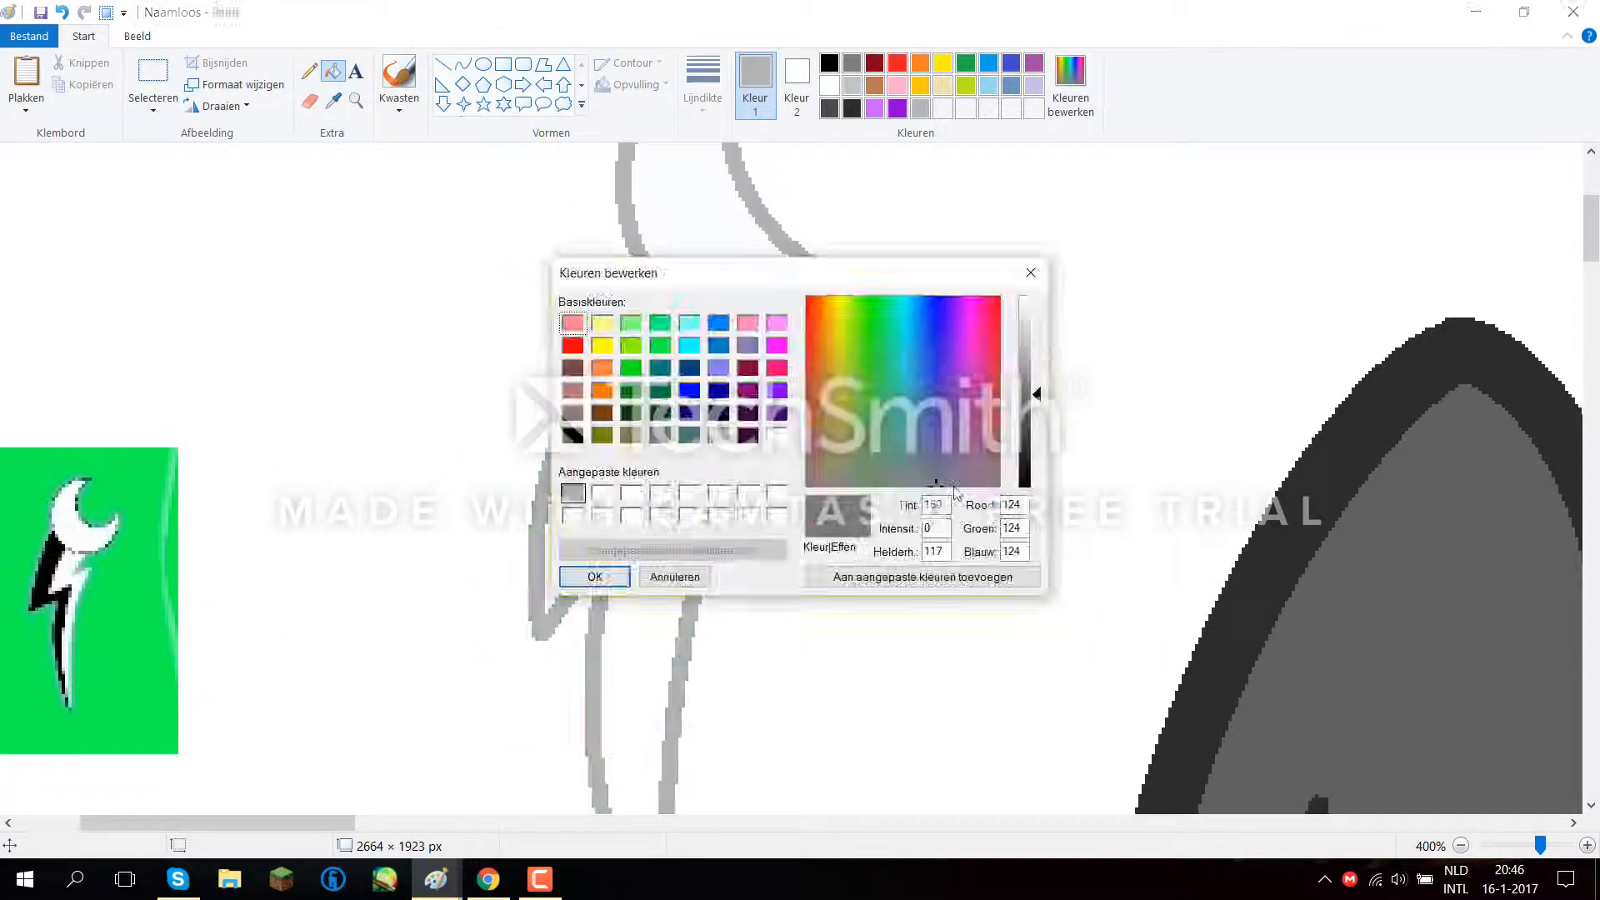
pyautogui.click(594, 577)
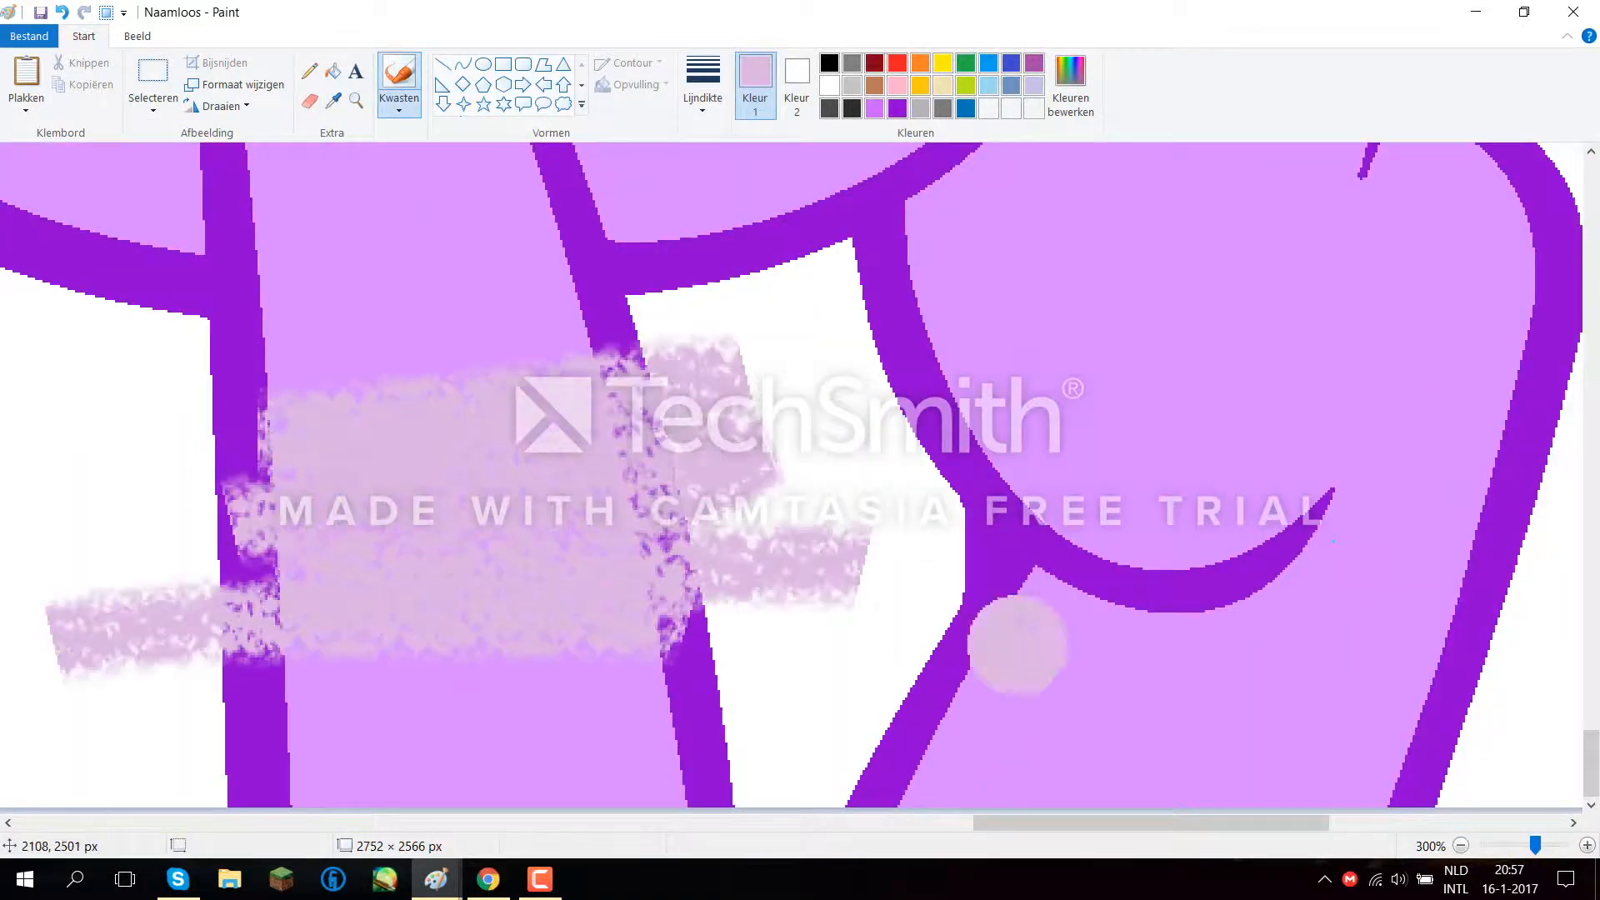
# Zoom in on the purple ribbon and blue heart reference cutie mark.
pyautogui.click(1460, 844)
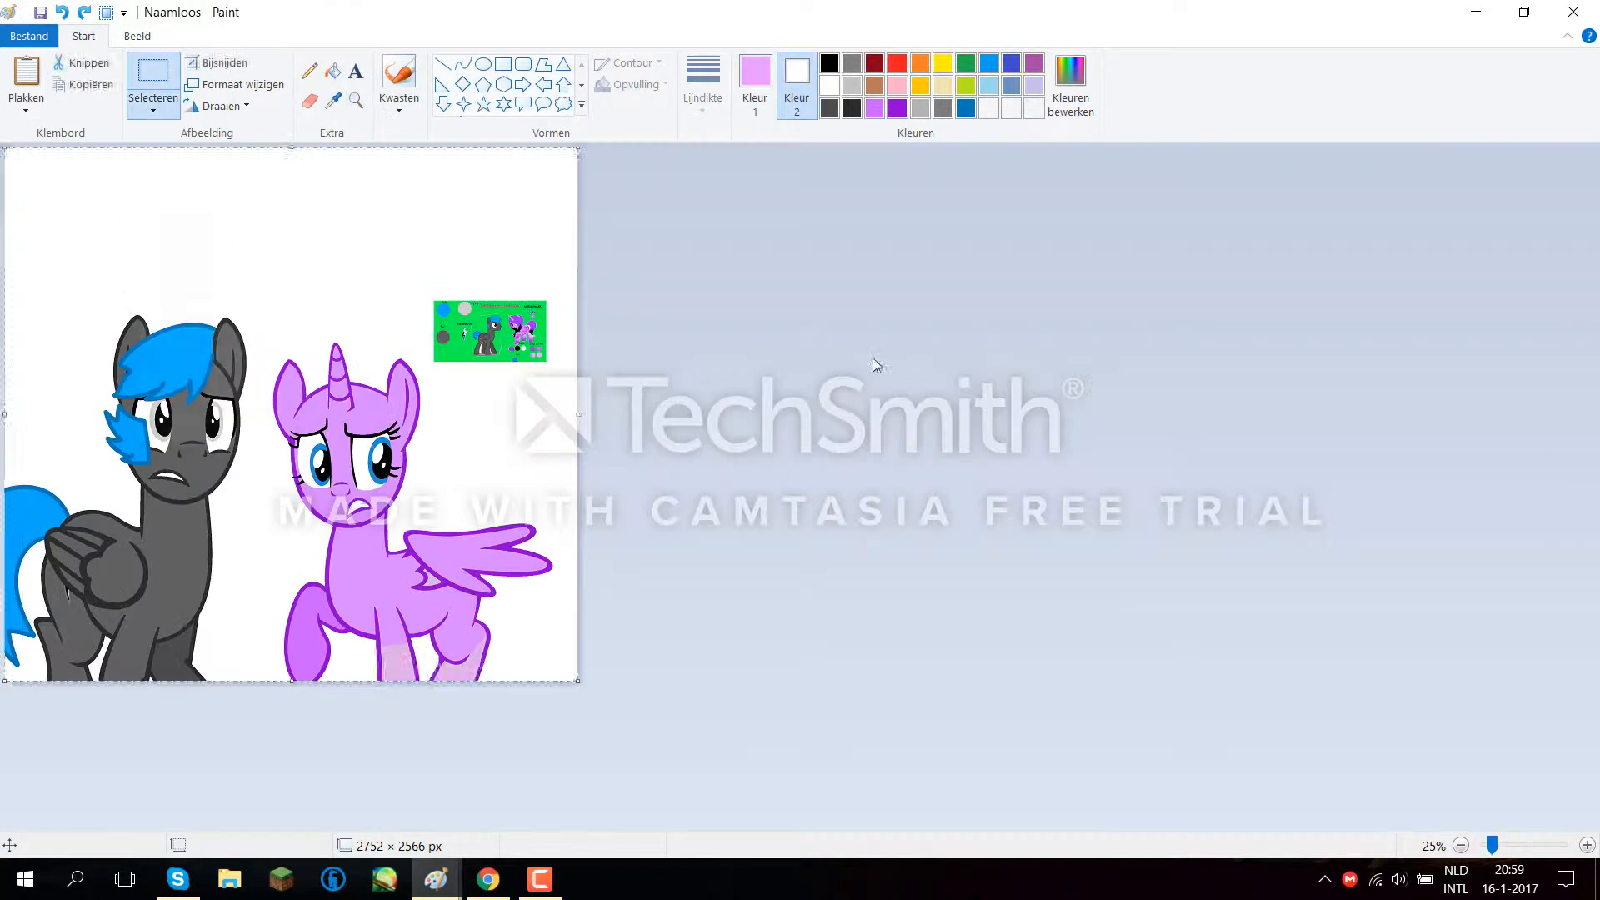
pyautogui.click(63, 13)
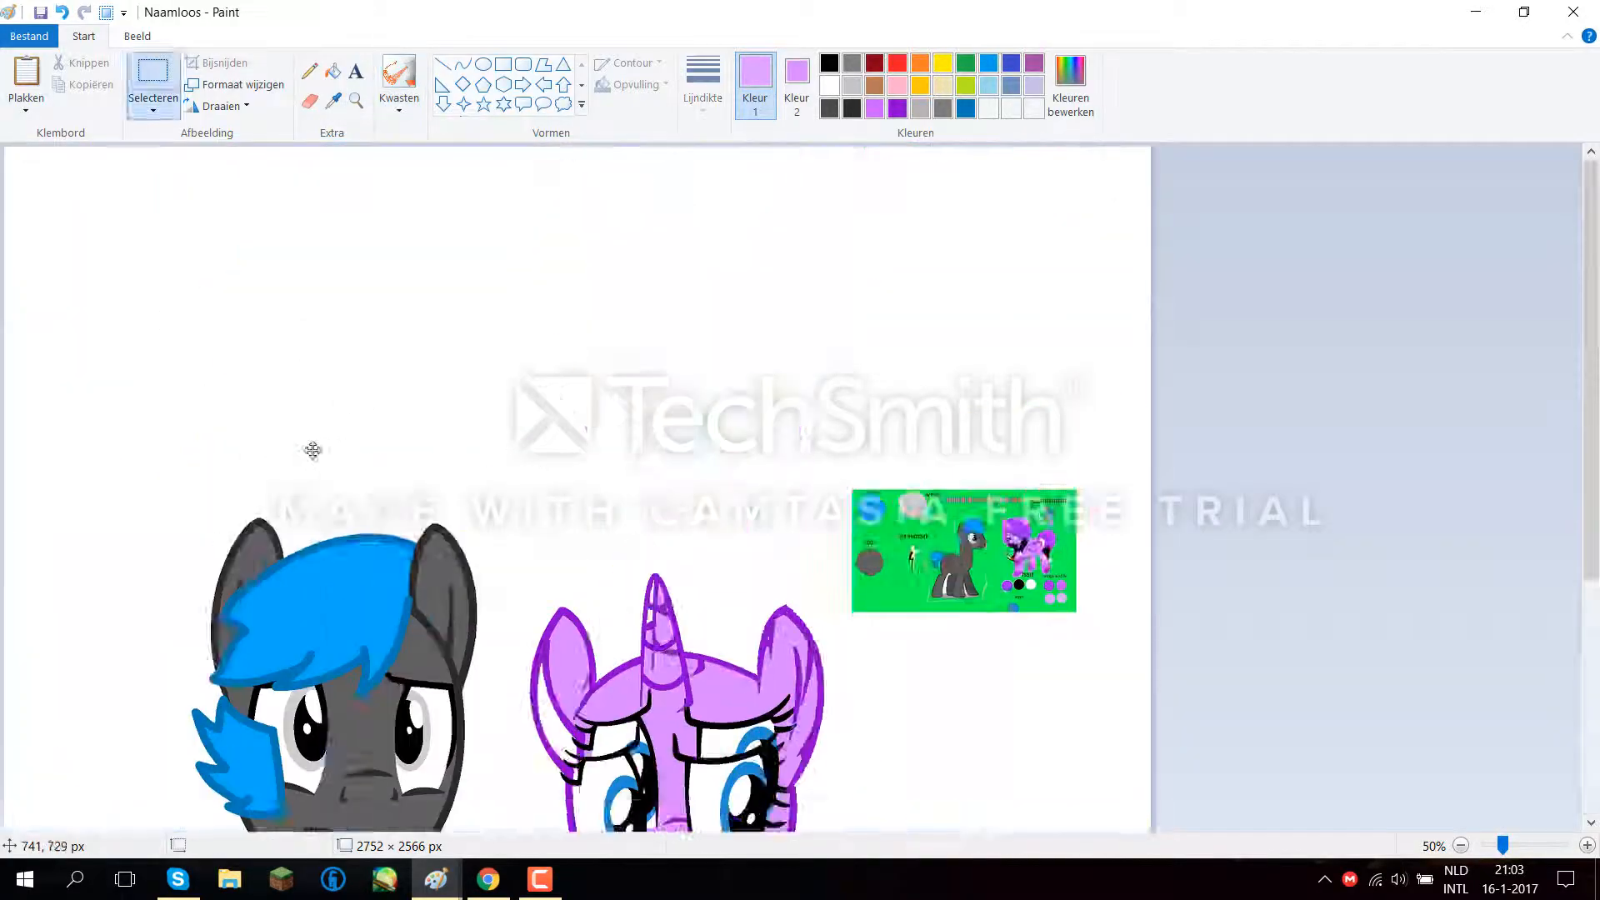
pyautogui.click(1458, 845)
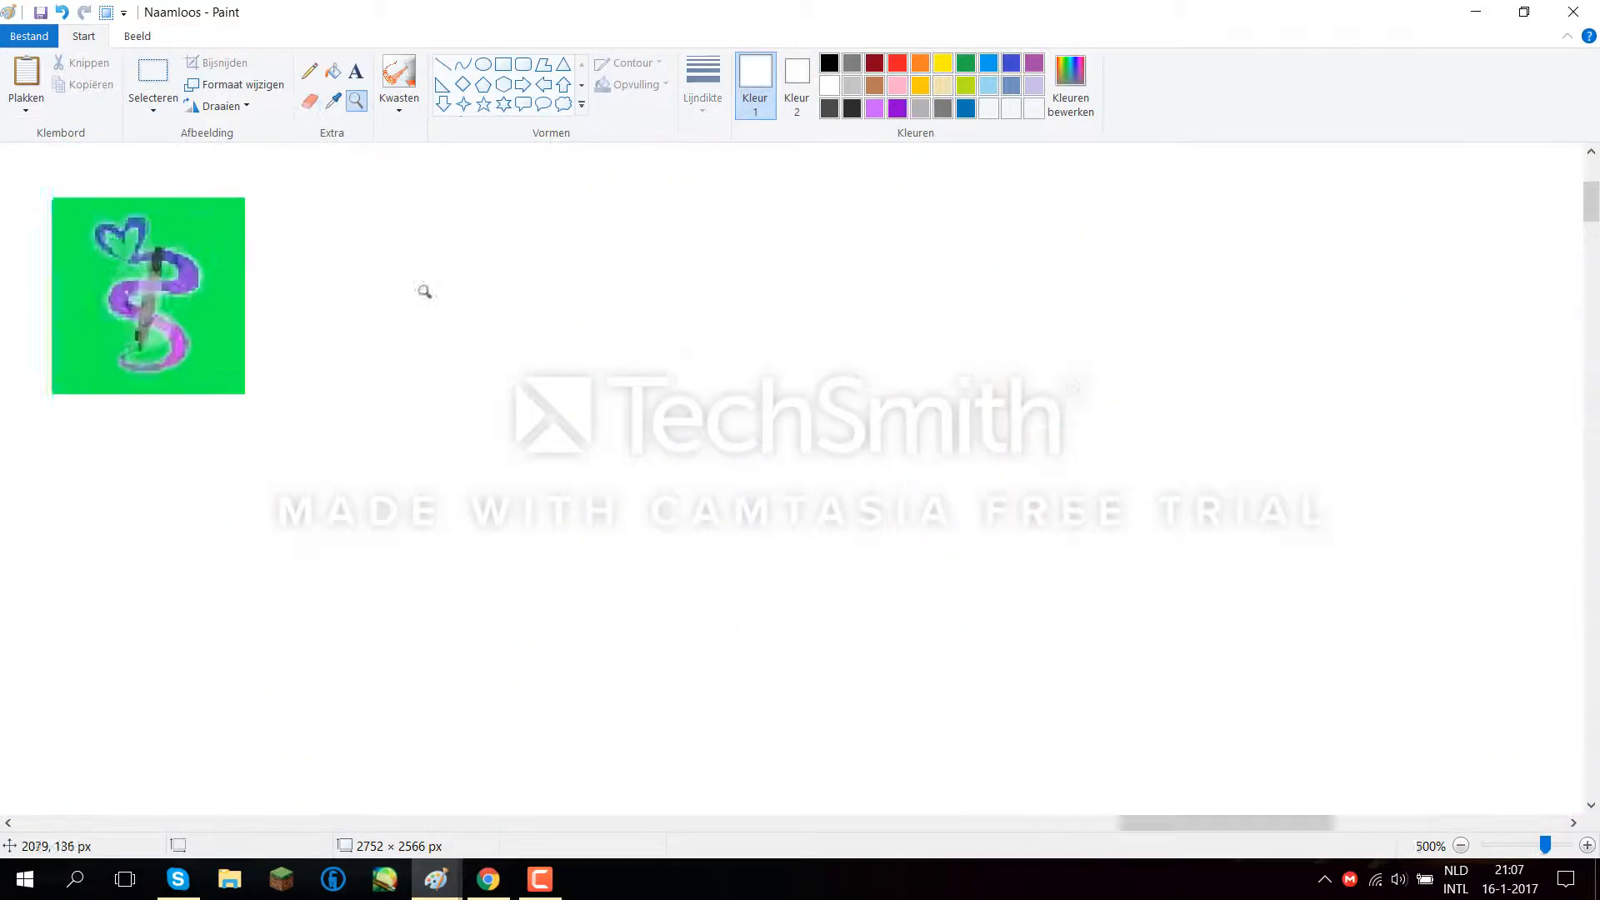
# Pick dark blue, pencil black outlines on the alicorn's flank, then switch to Paint Tool SAI.
pyautogui.click(1068, 83)
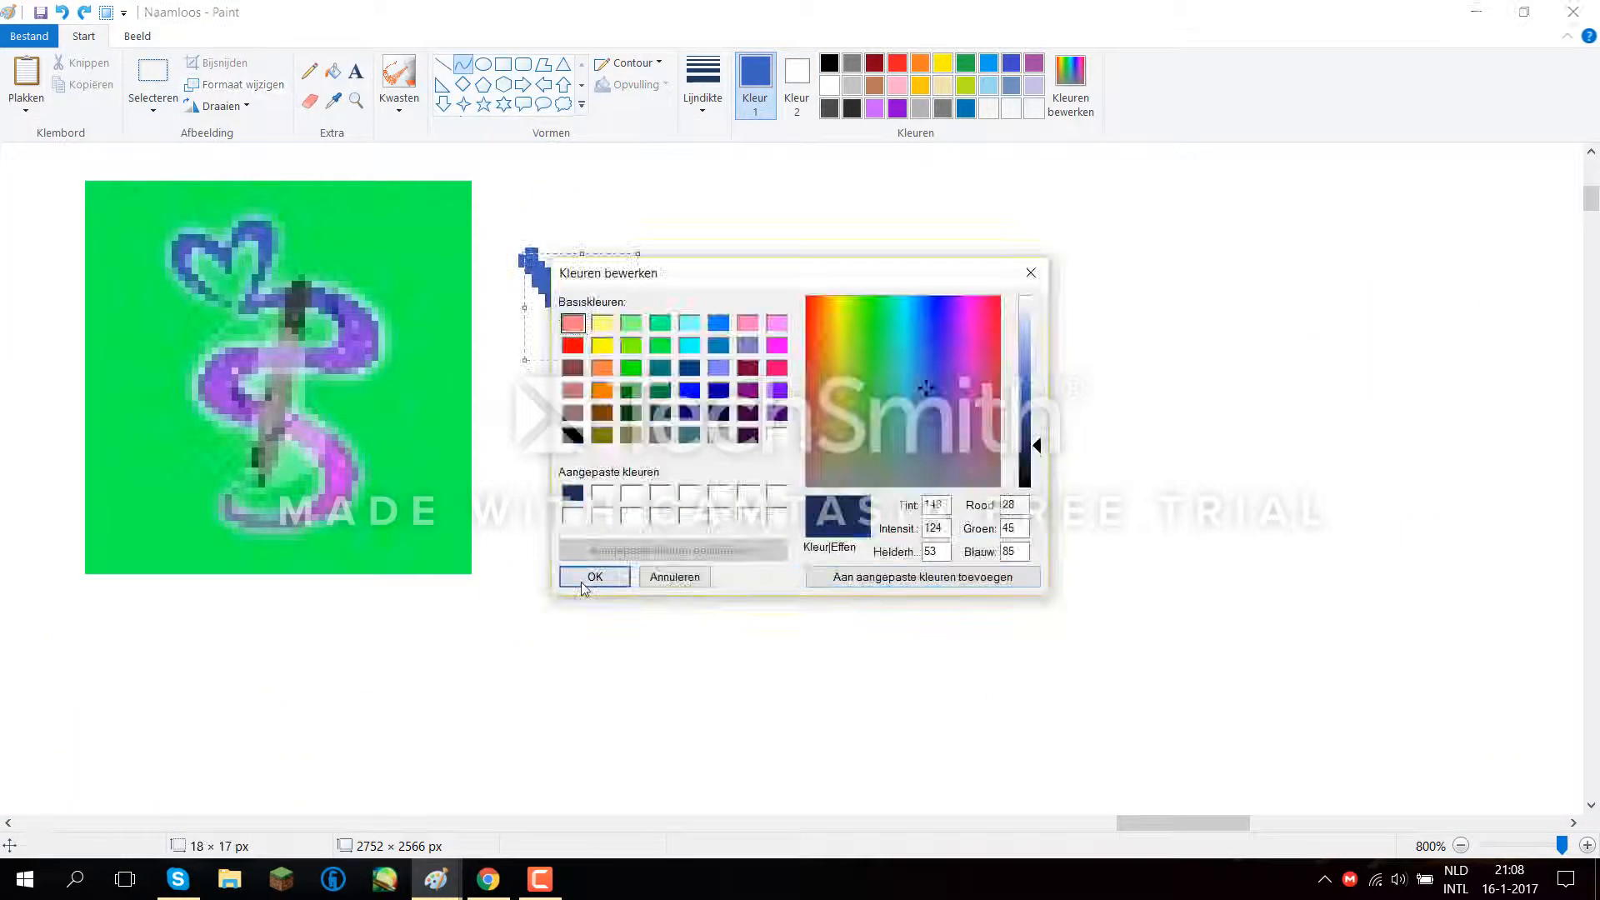
pyautogui.click(594, 576)
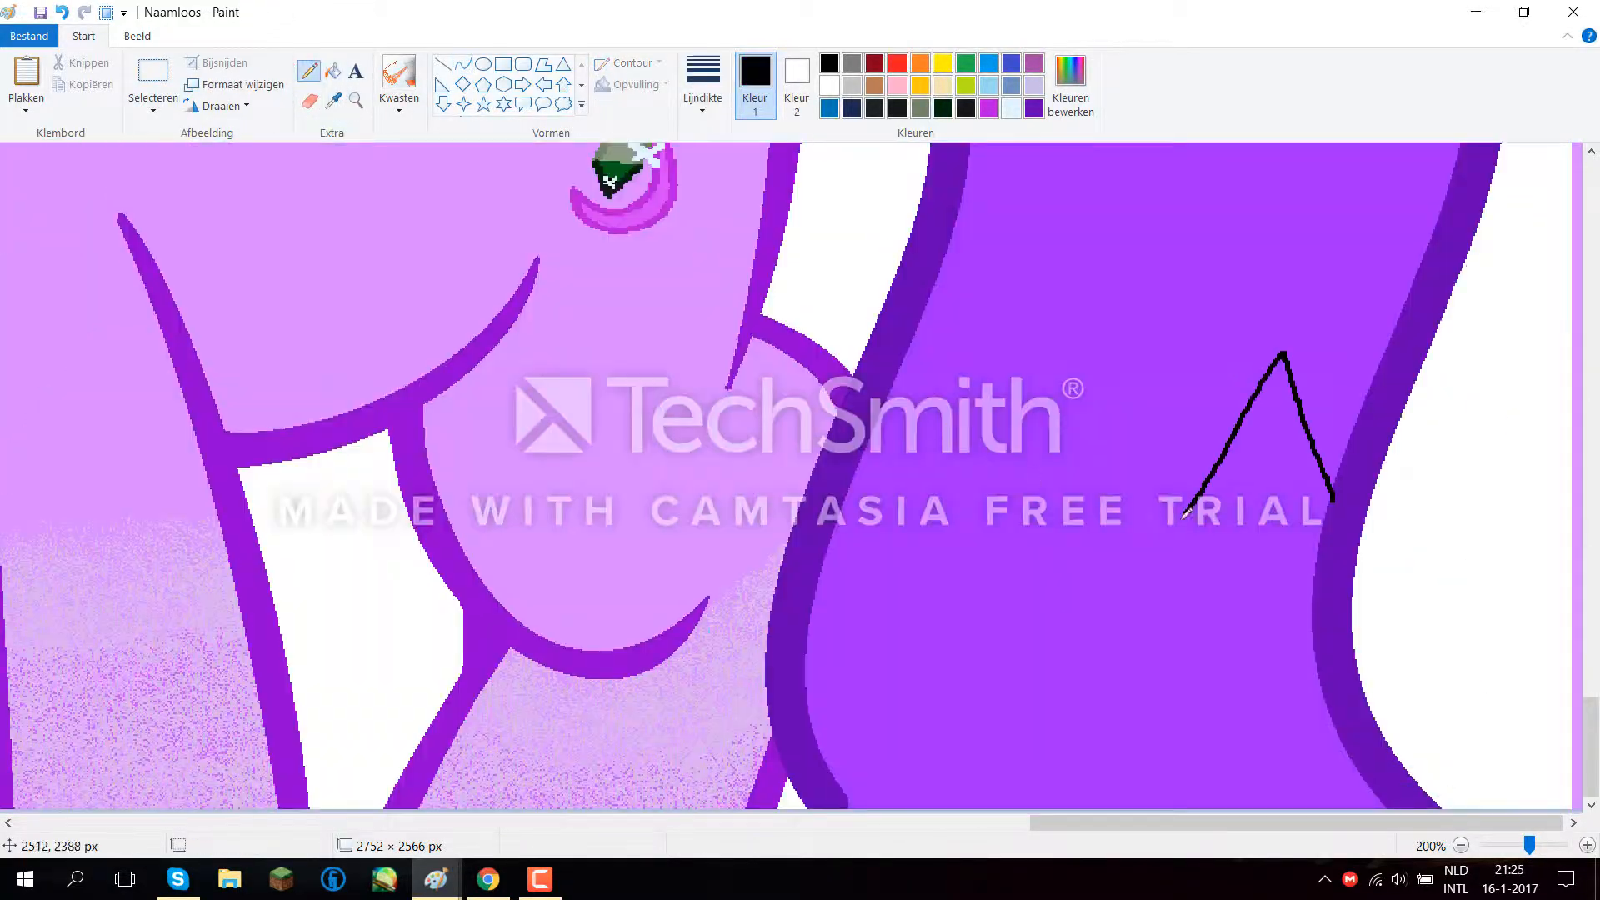
pyautogui.click(383, 877)
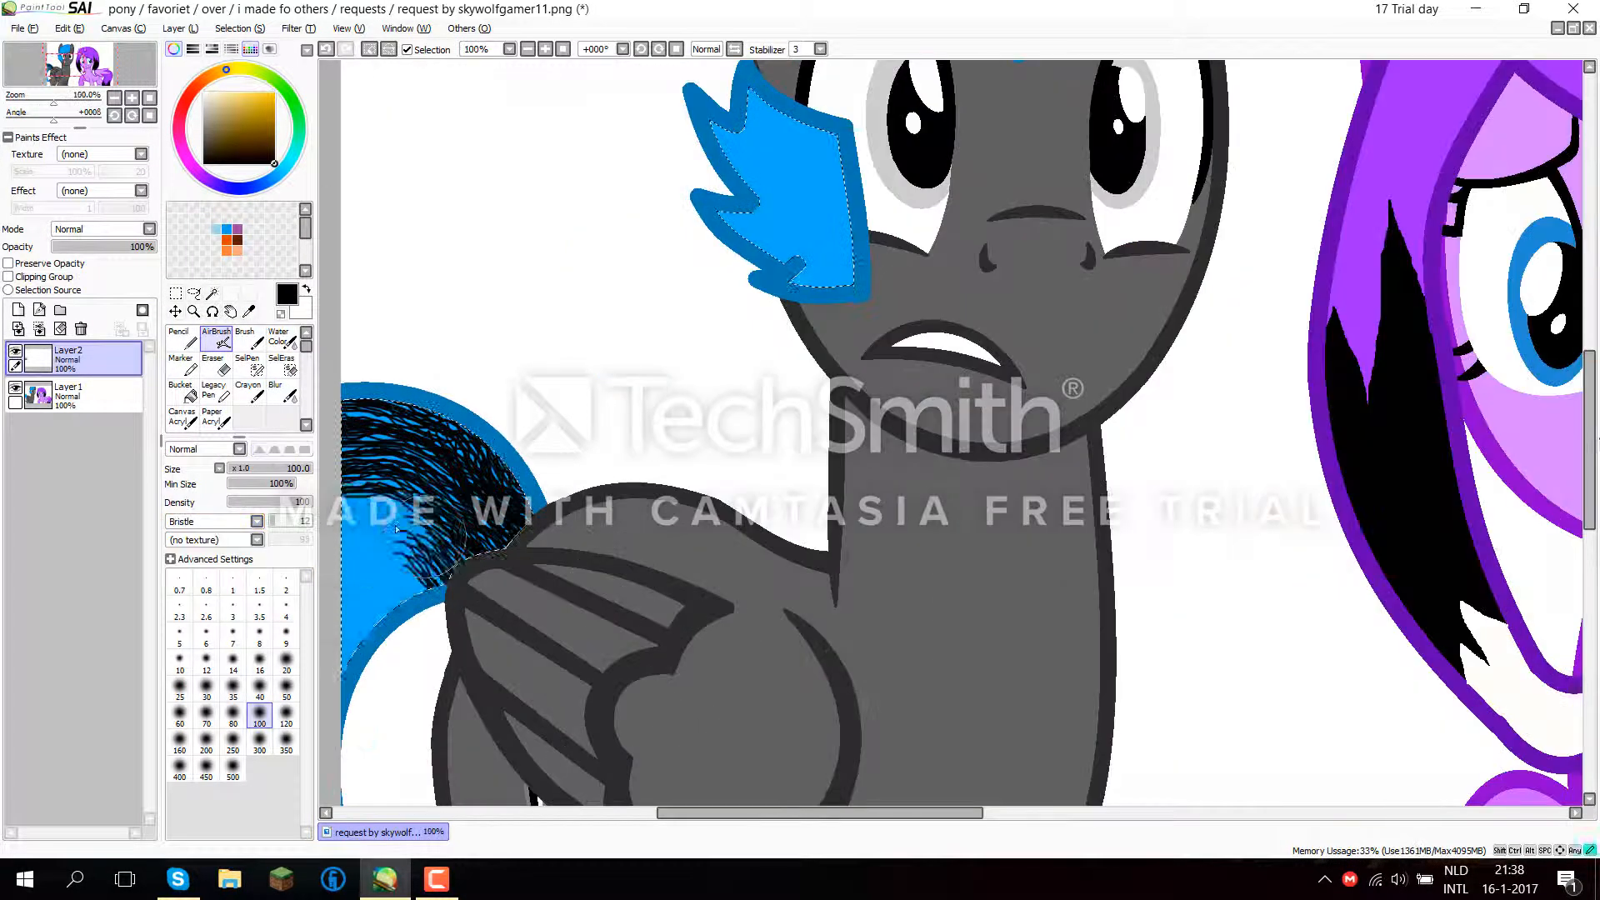